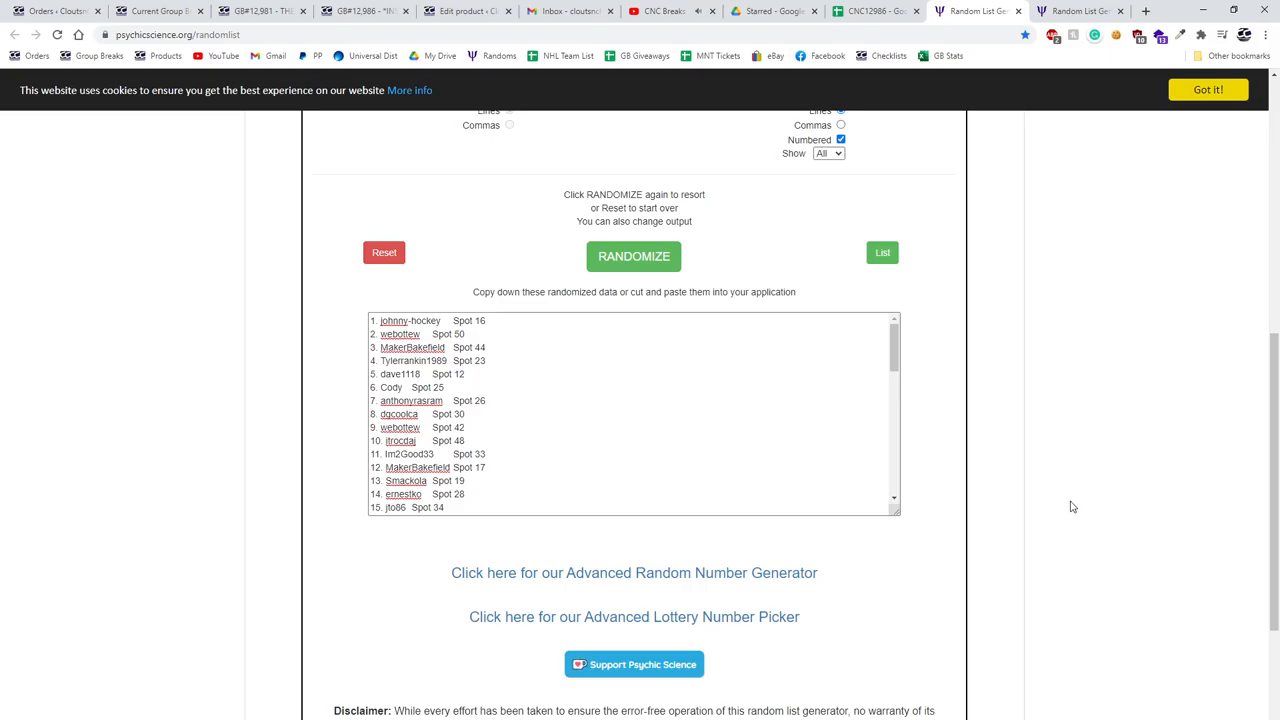
{"action": "mouse_move", "coordinate": [952, 518]}
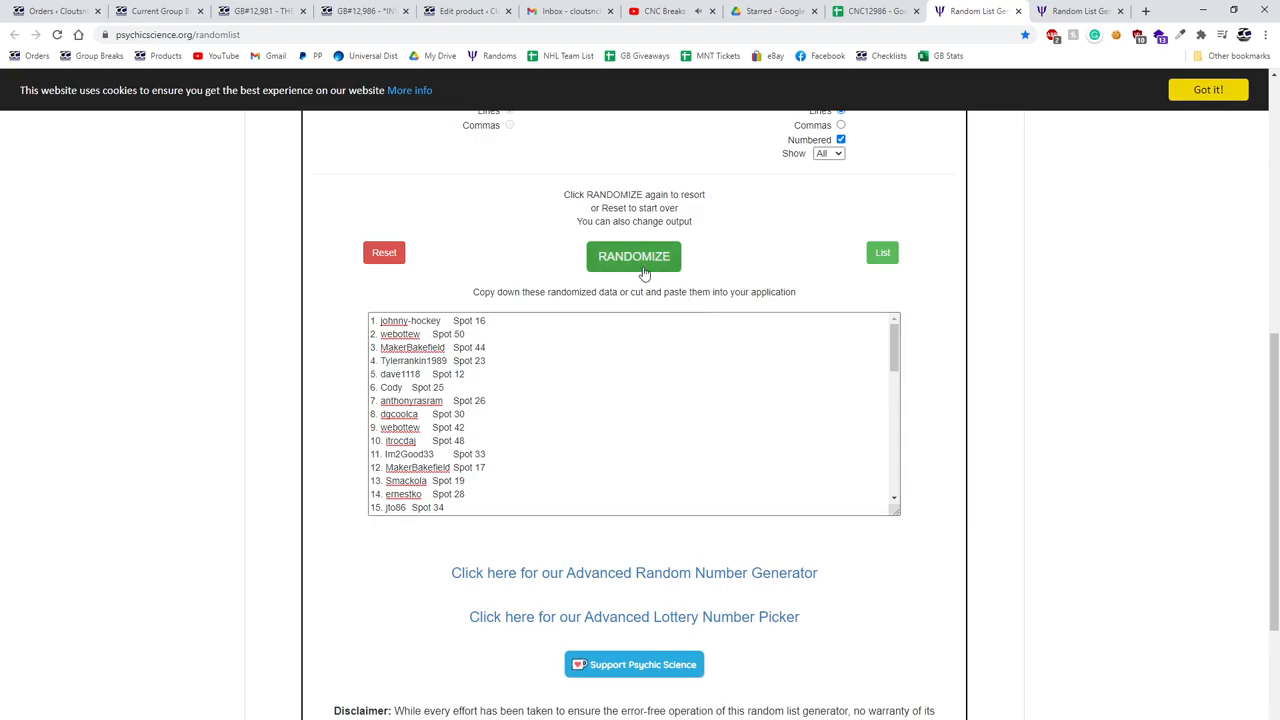
Reshuffle the names-and-spots list and select the shuffled output for copying.
{"action": "left_click", "coordinate": [634, 256]}
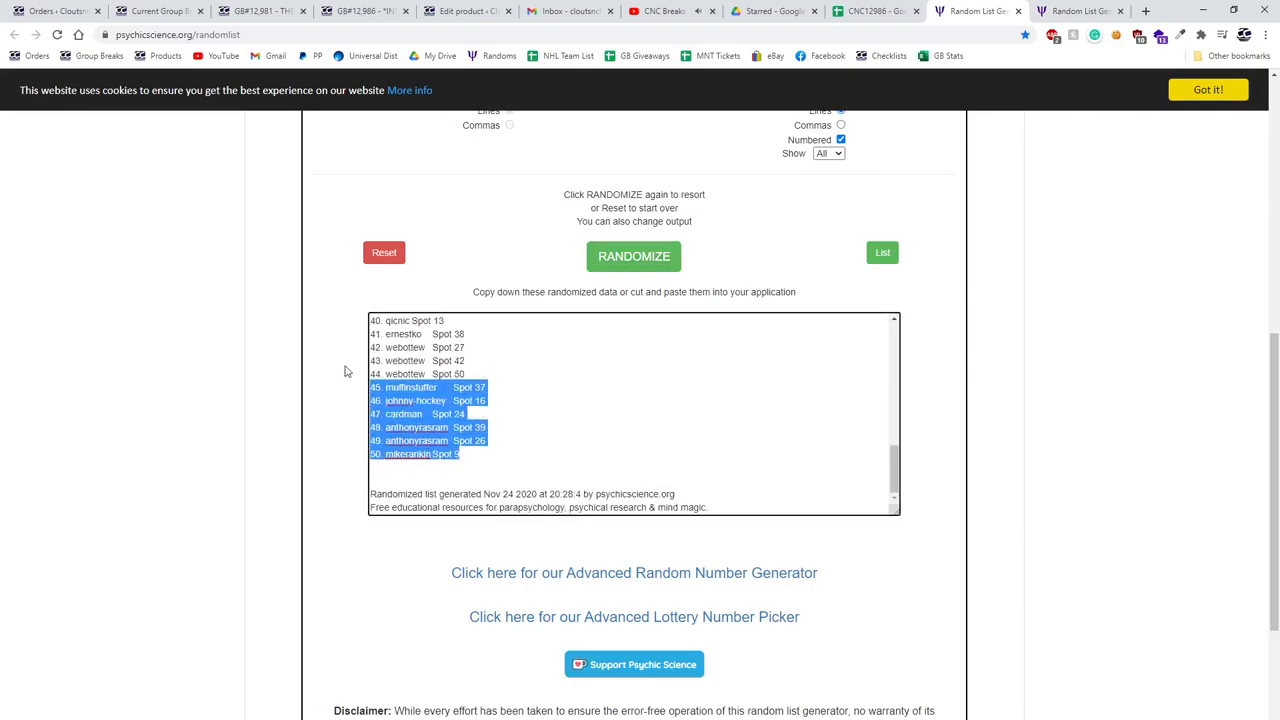
{"action": "left_click", "coordinate": [634, 256]}
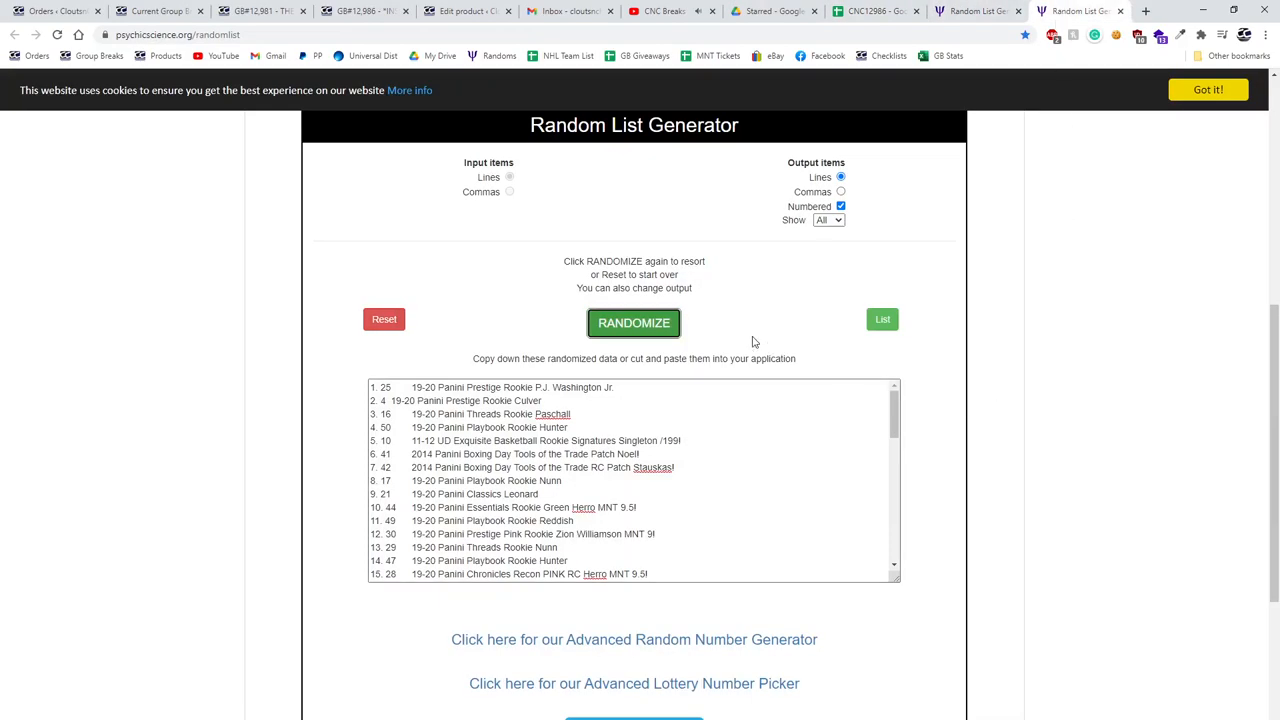
Randomize the card items list and select the full shuffled output to copy.
{"action": "left_click", "coordinate": [634, 322]}
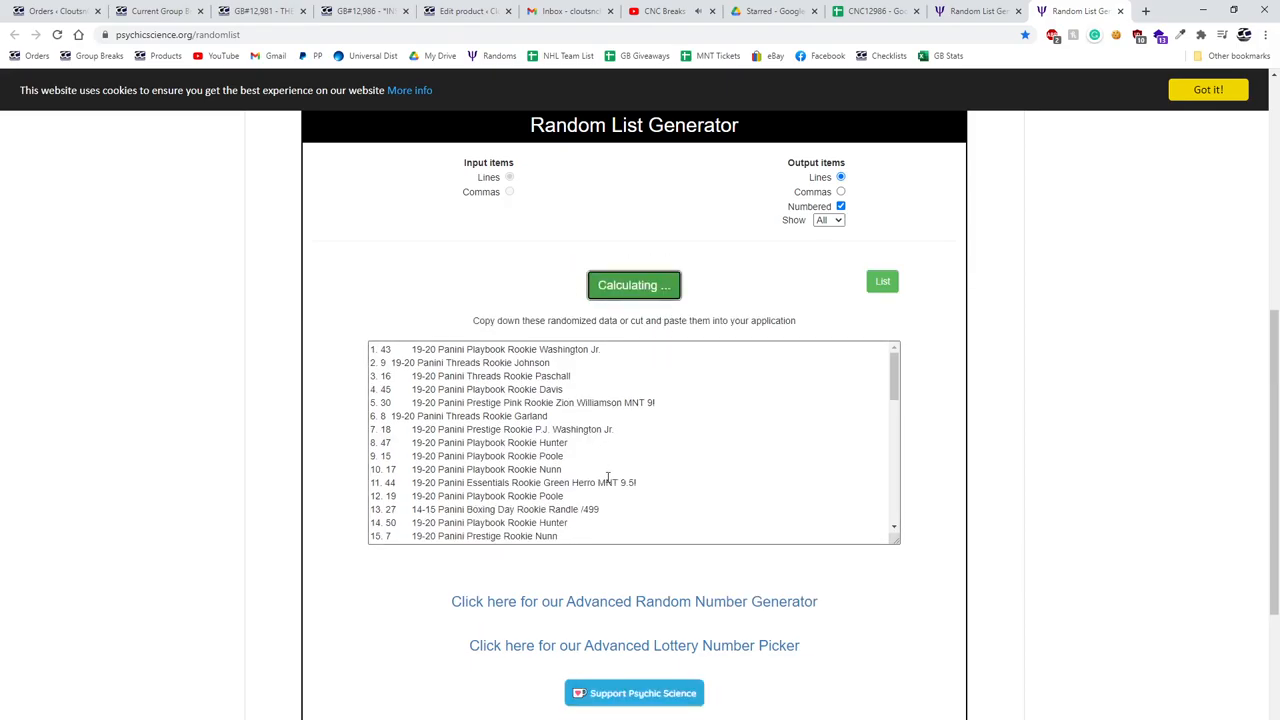
{"action": "left_click", "coordinate": [634, 285]}
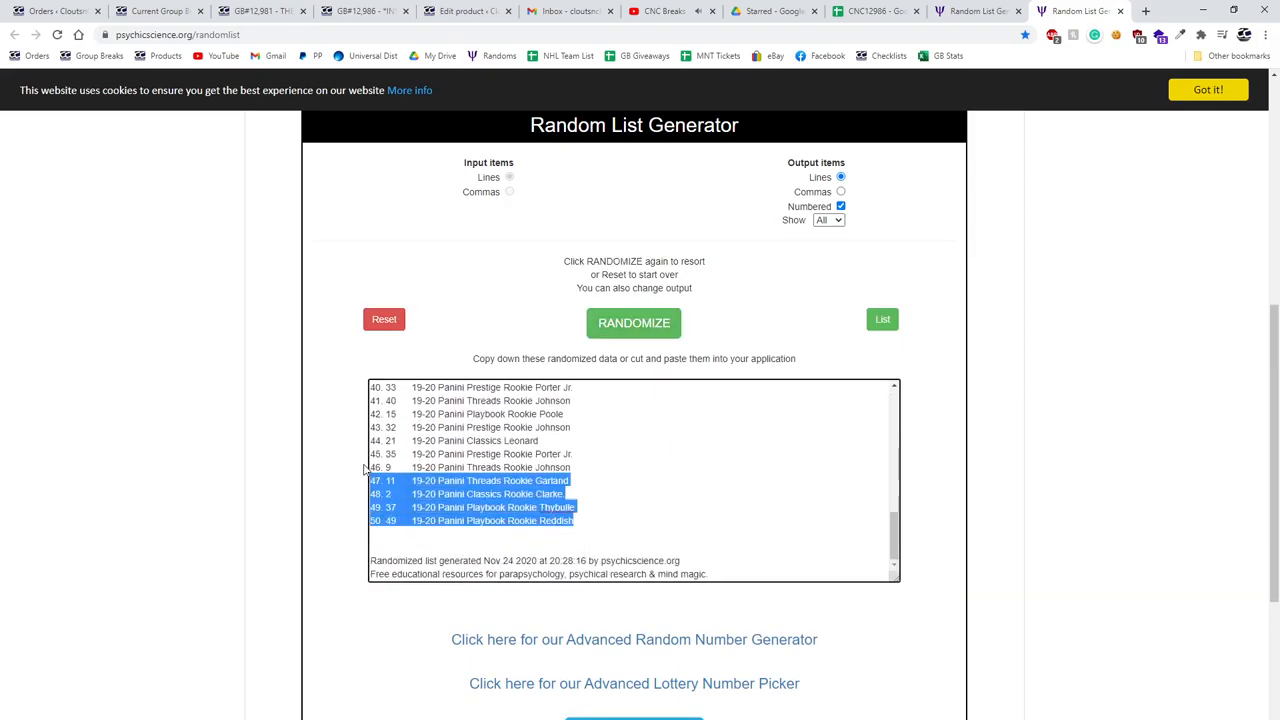
{"action": "left_click", "coordinate": [875, 11]}
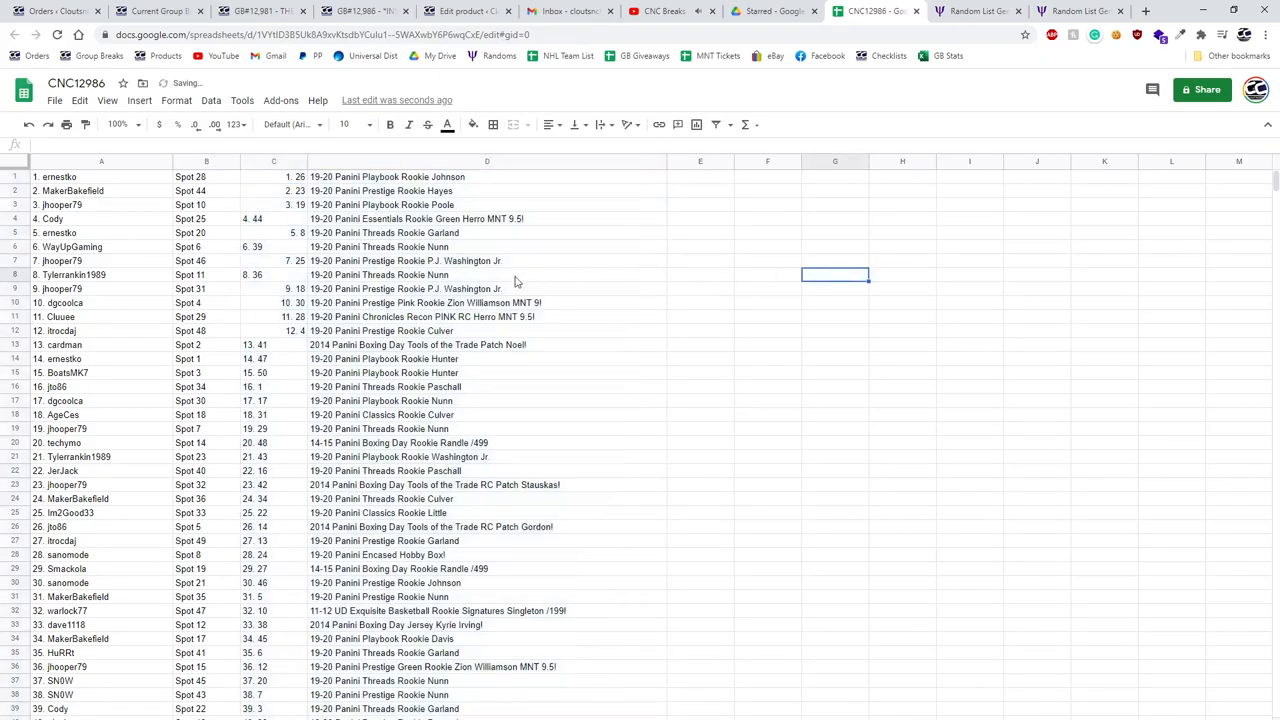
Bold row 4 (Green Herro) and row 10 (Pink Zion Williamson).
{"action": "left_click", "coordinate": [487, 218]}
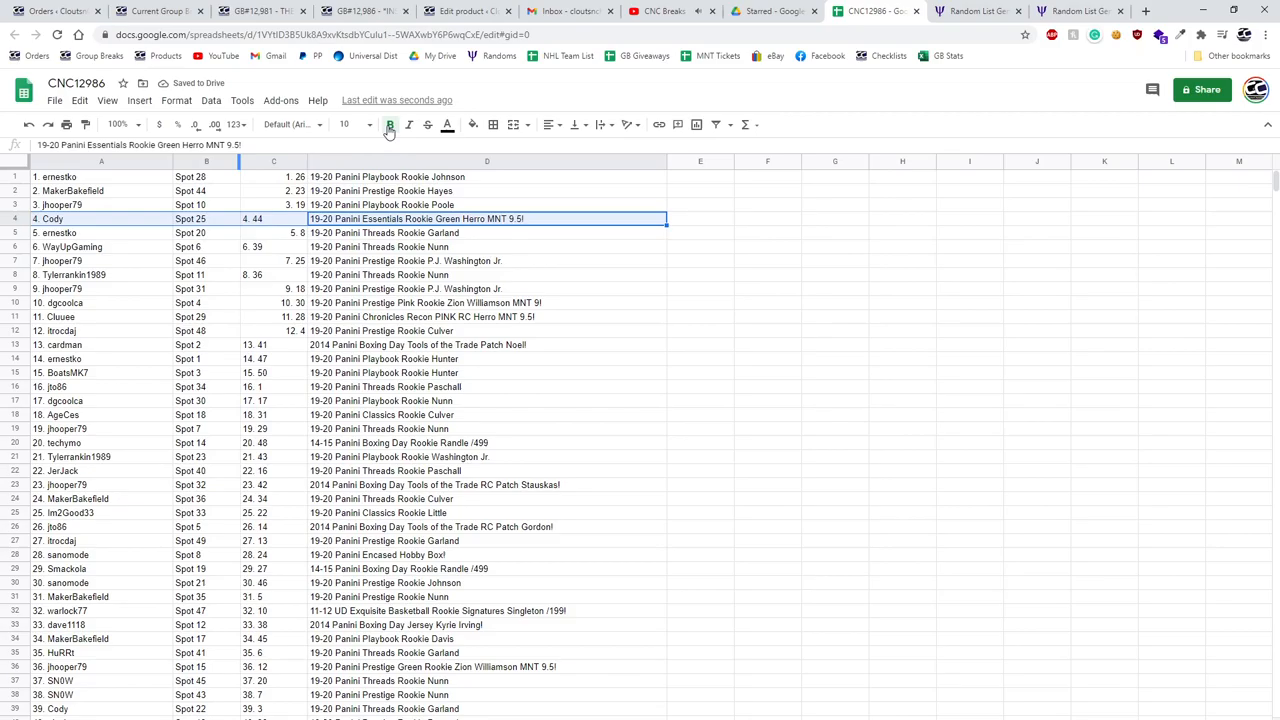
{"action": "left_click", "coordinate": [389, 124]}
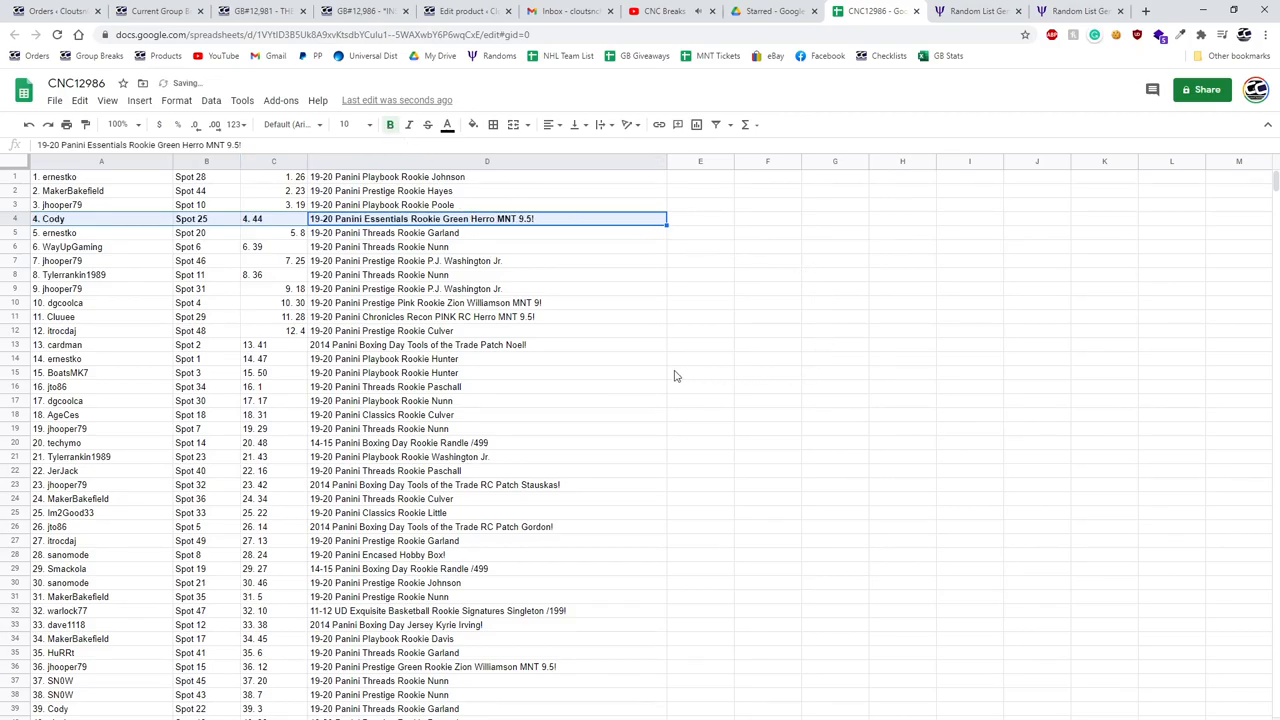
{"action": "left_click", "coordinate": [487, 302]}
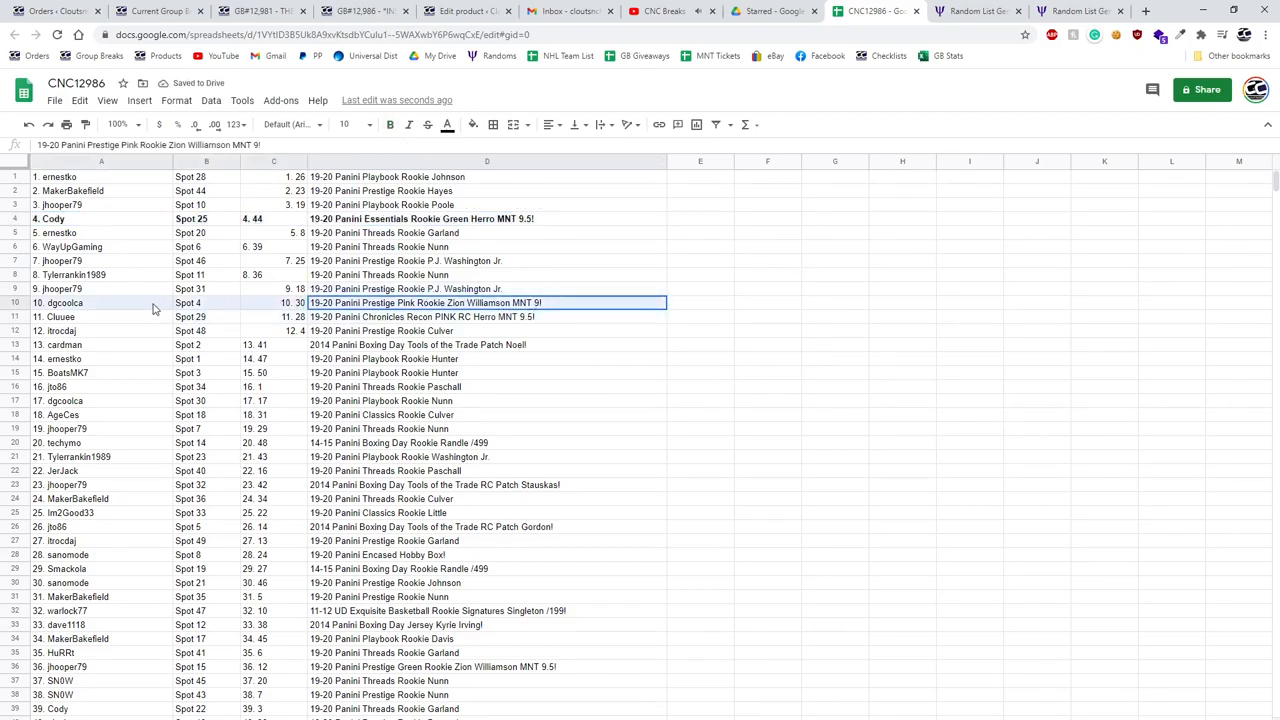
{"action": "left_click", "coordinate": [487, 317]}
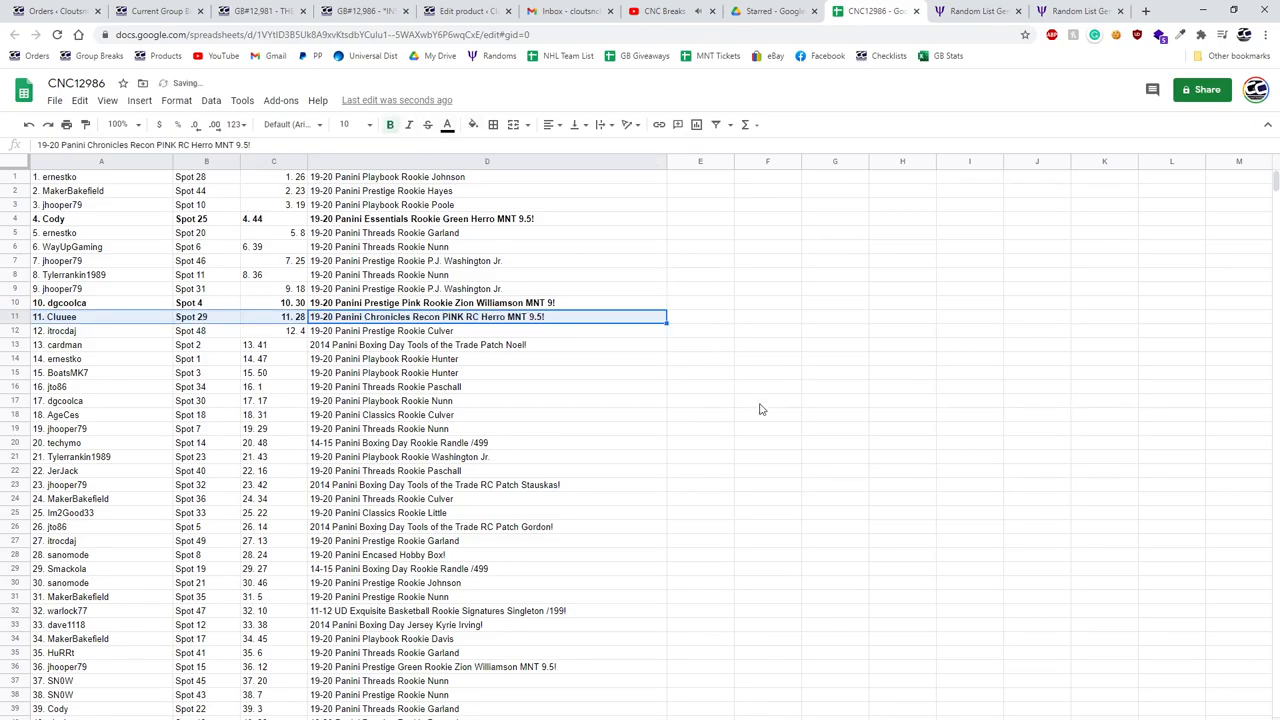
Scroll down and bold row 23 for the Stauskas patch card.
{"action": "scroll", "scroll_direction": "down", "scroll_amount": 3}
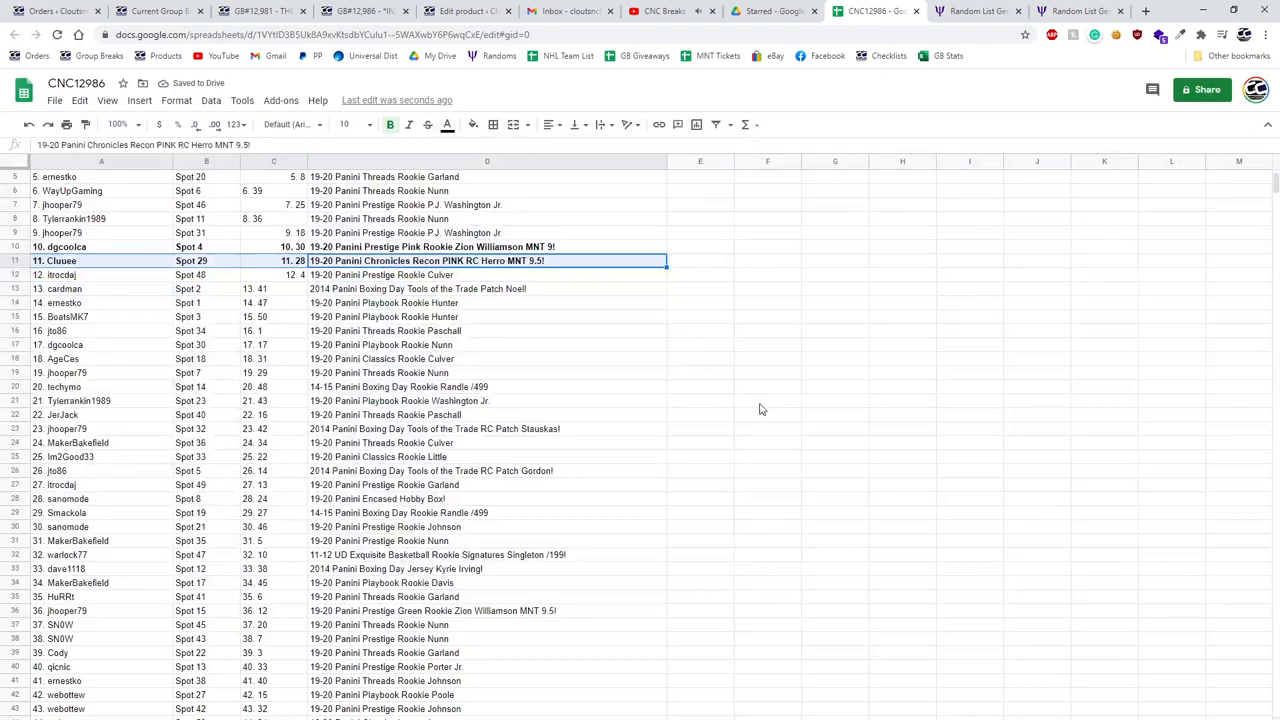
{"action": "scroll", "scroll_direction": "down", "scroll_amount": 3}
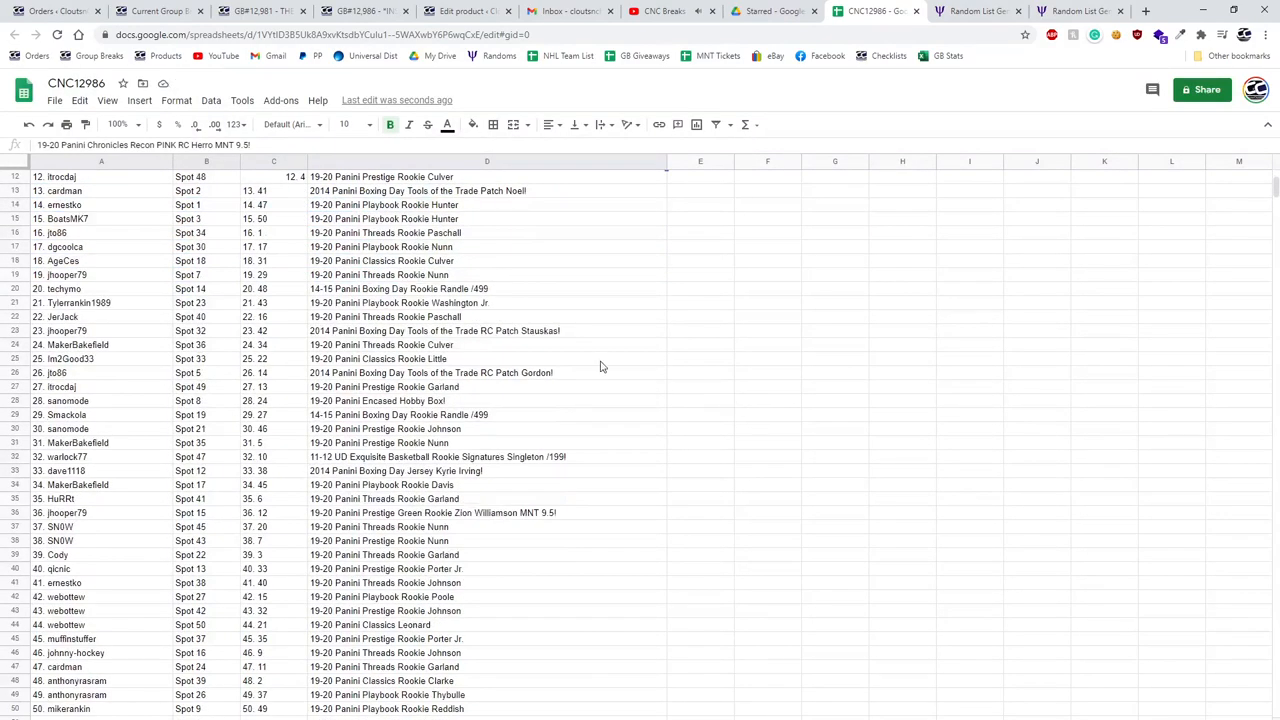
{"action": "left_click", "coordinate": [487, 330]}
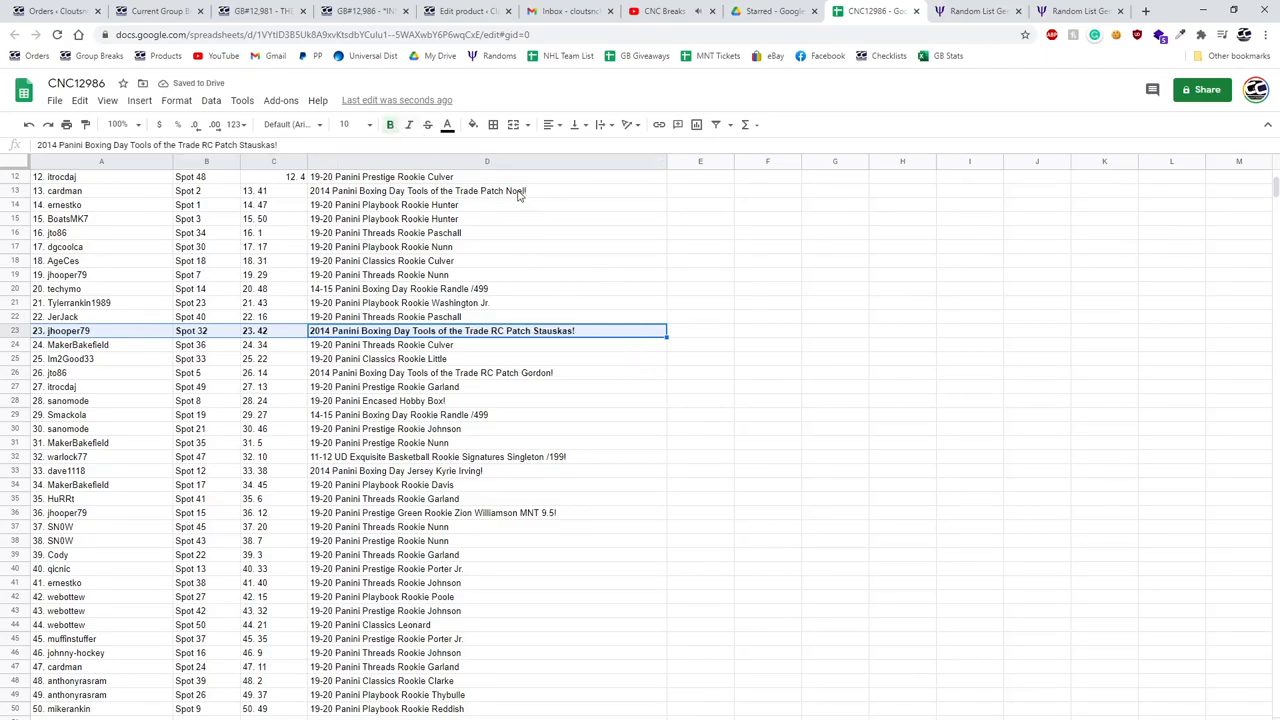
{"action": "left_click", "coordinate": [487, 190]}
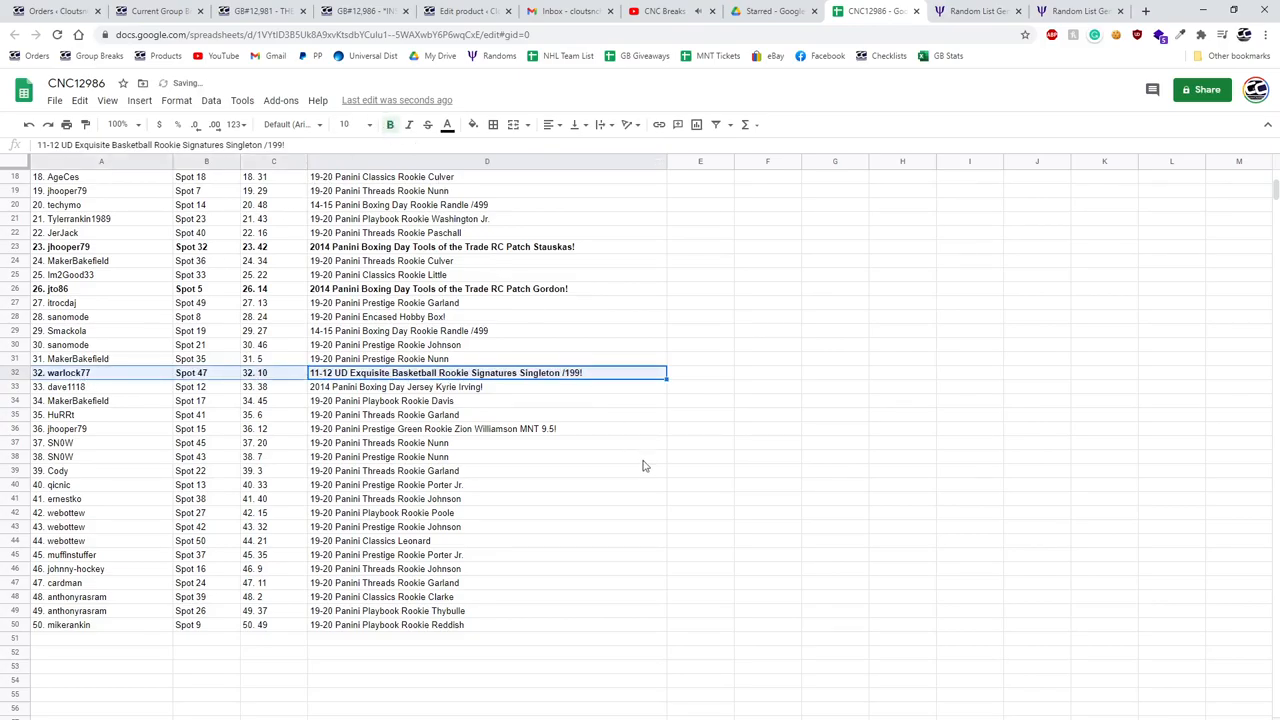
Bold rows 33, 36 and 28 (Kyrie jersey, Green Zion, Encased Hobby Box), then deselect.
{"action": "left_click", "coordinate": [487, 387]}
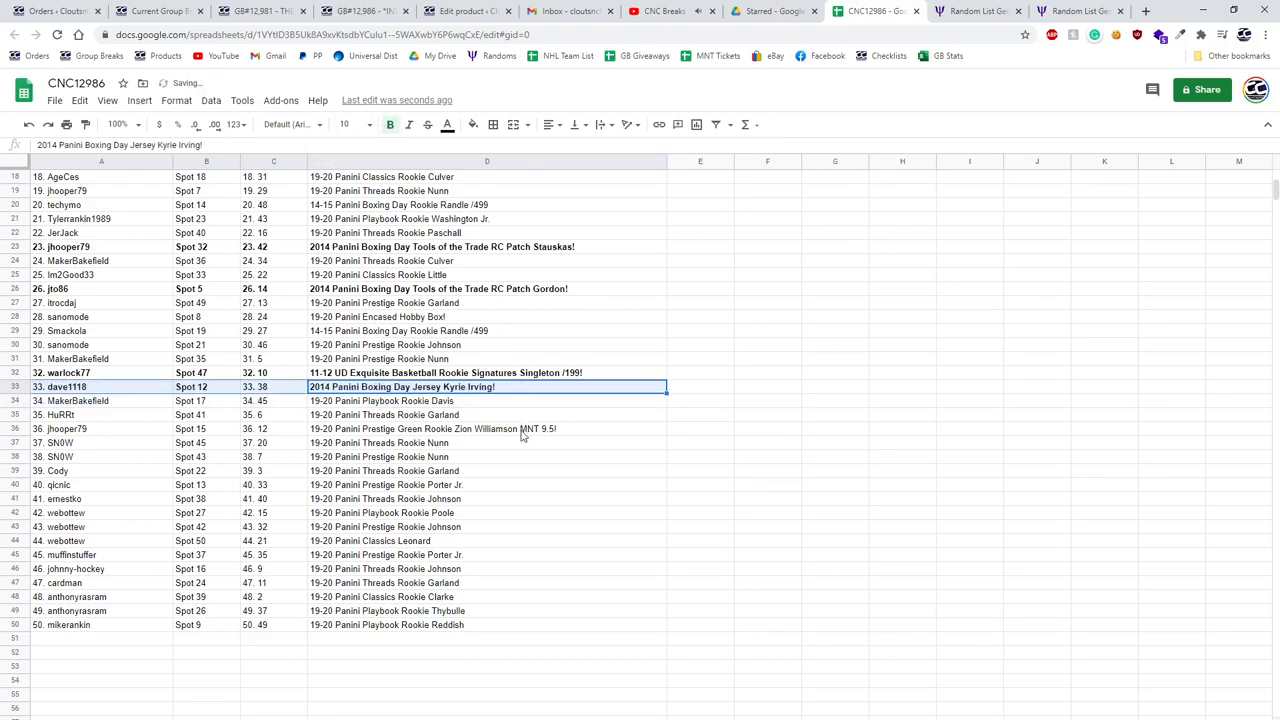
{"action": "left_click", "coordinate": [487, 428]}
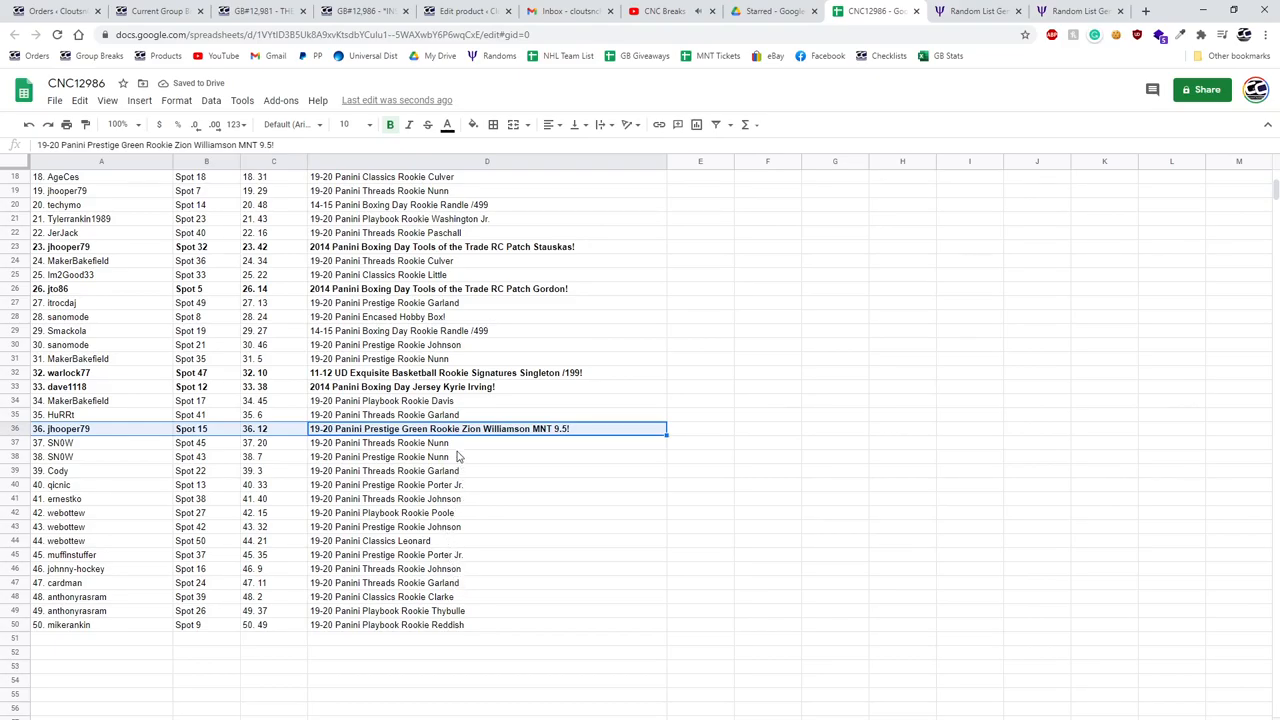
{"action": "left_click", "coordinate": [487, 317]}
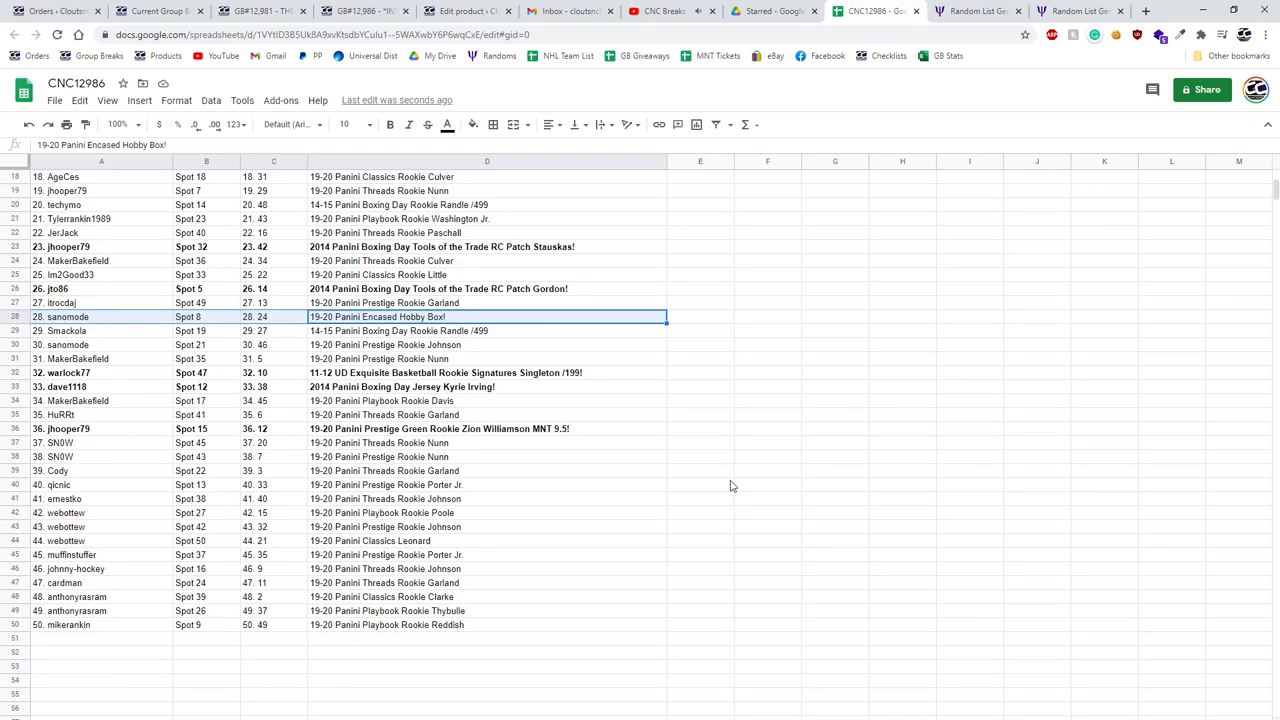
{"action": "mouse_move", "coordinate": [665, 344]}
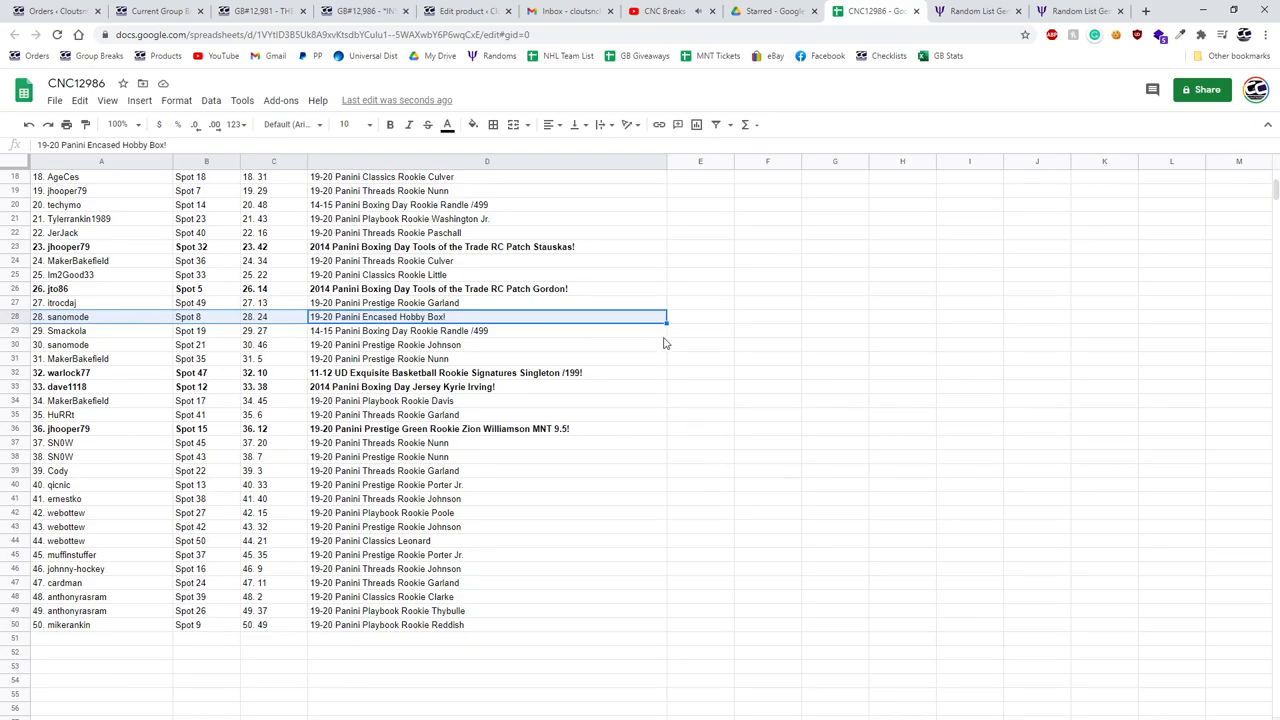
{"action": "left_click", "coordinate": [700, 527]}
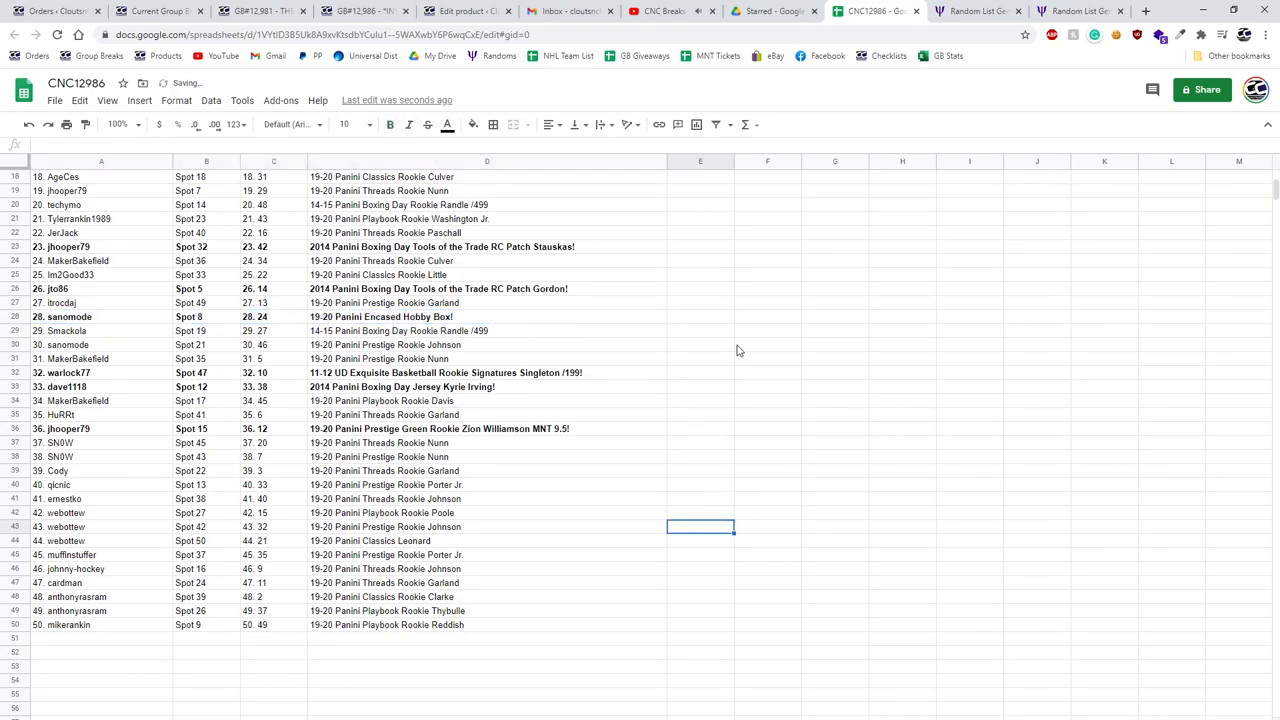